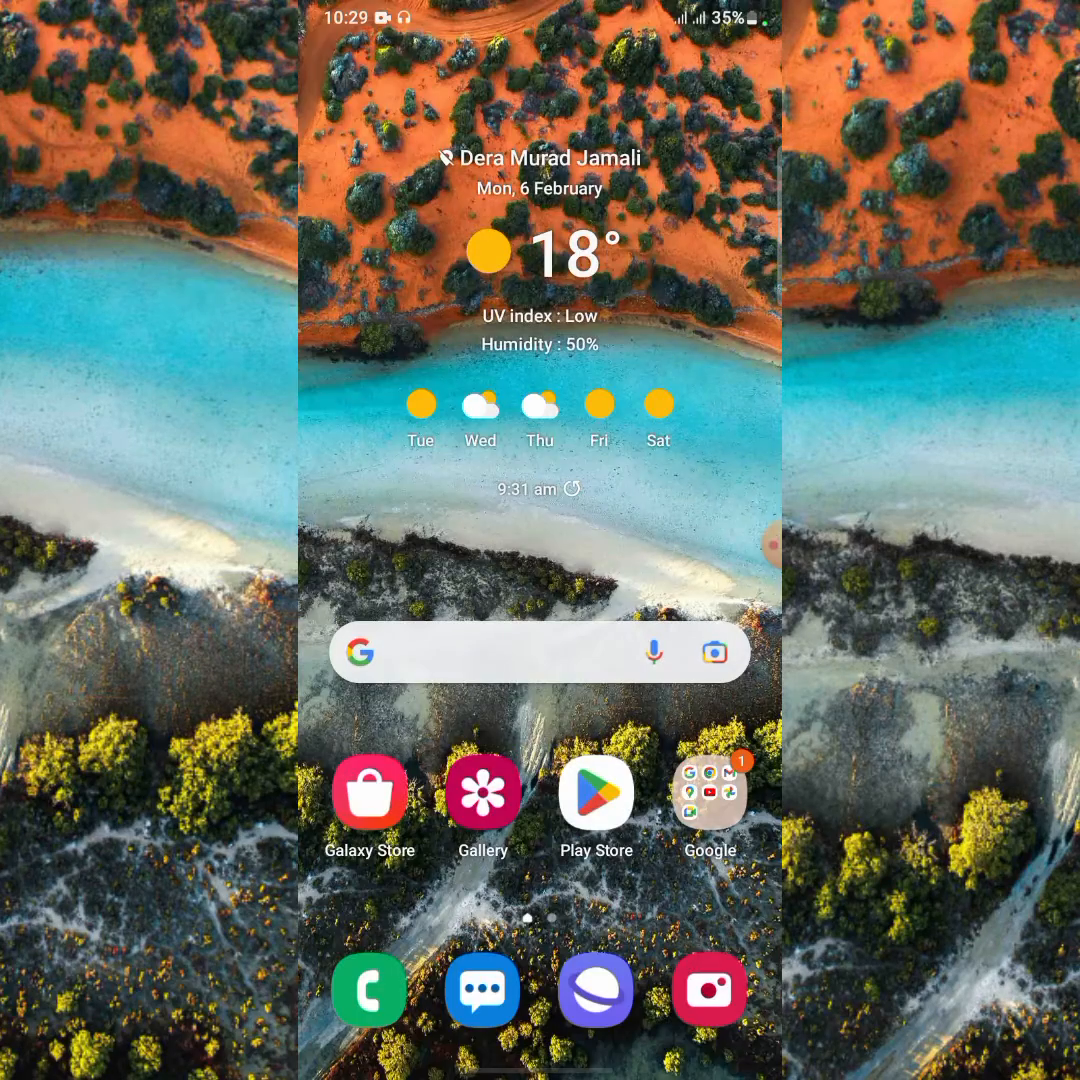
Bring up the app drawer from the home screen and launch Settings.
scroll("down", 3)
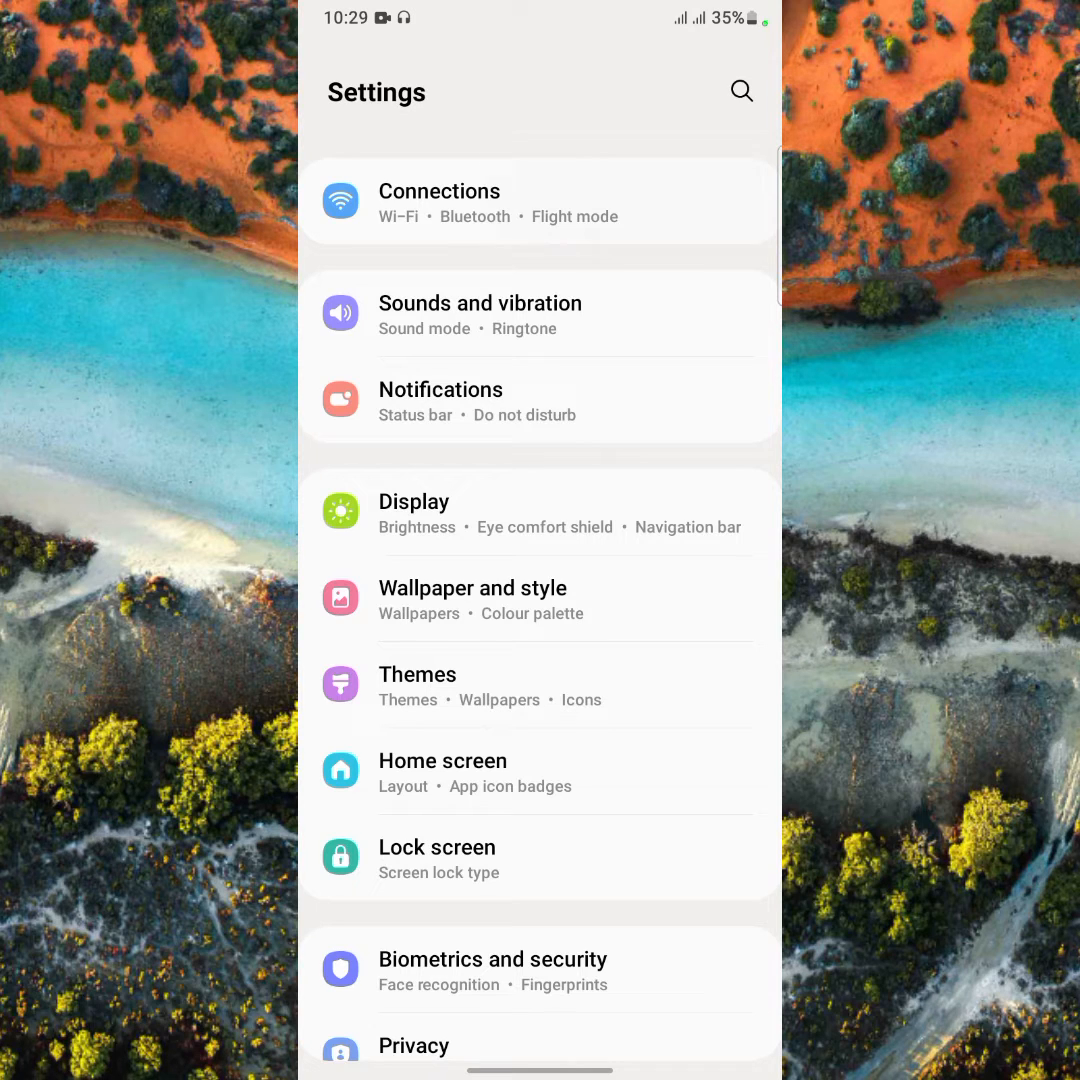
Reach the mobile hotspot's Configure page via Connections > Mobile Hotspot and Tethering.
left_click(440, 200)
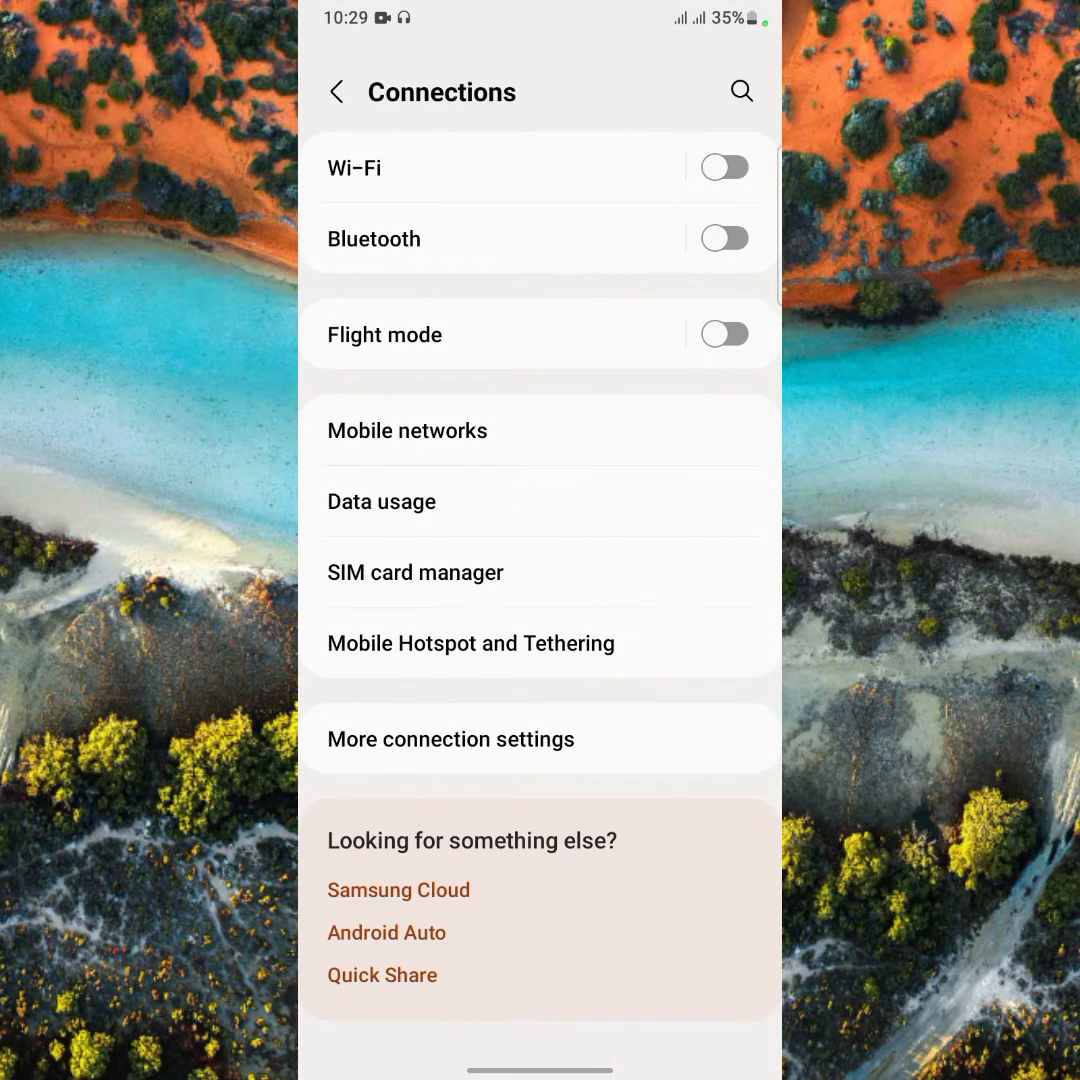
left_click(470, 644)
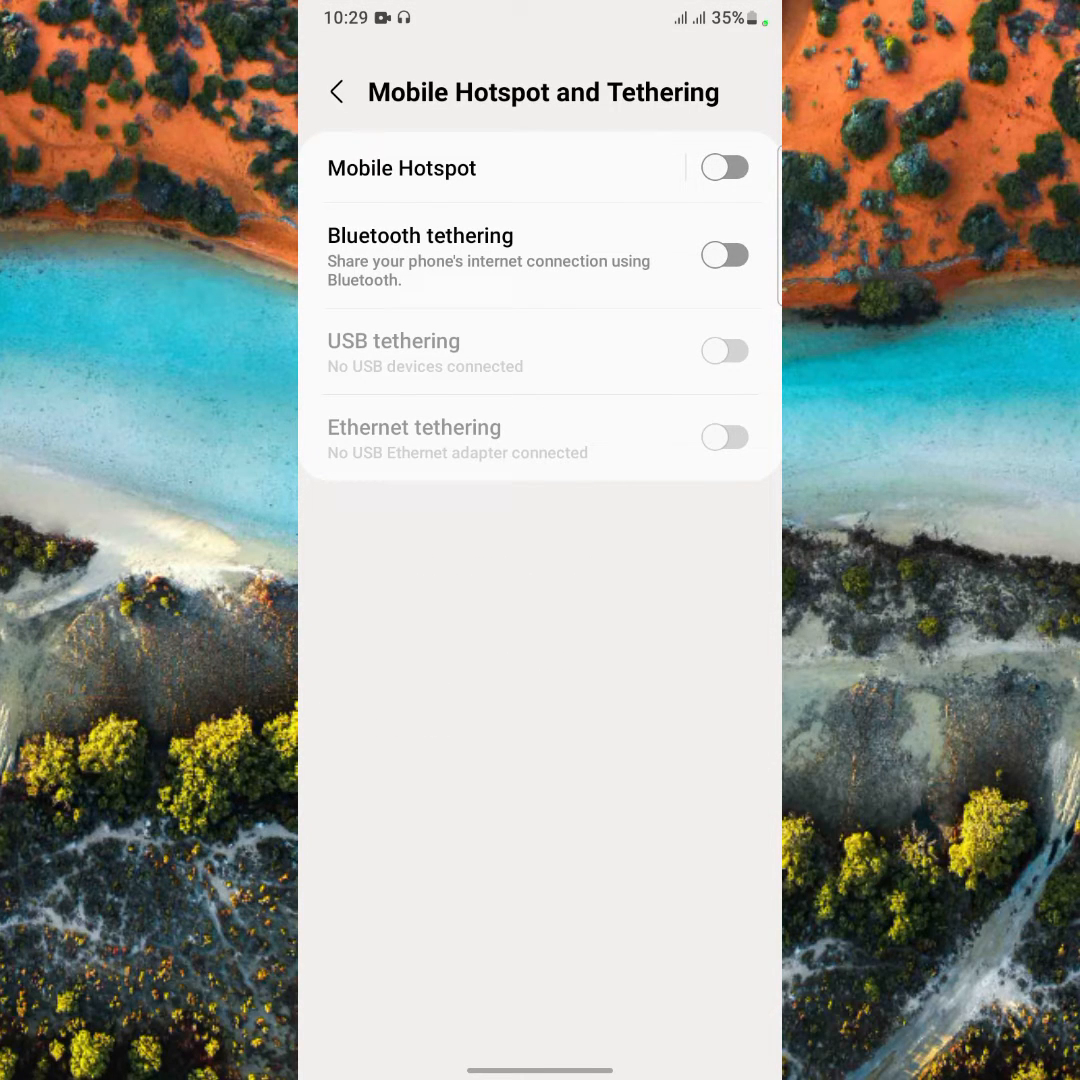
left_click(400, 168)
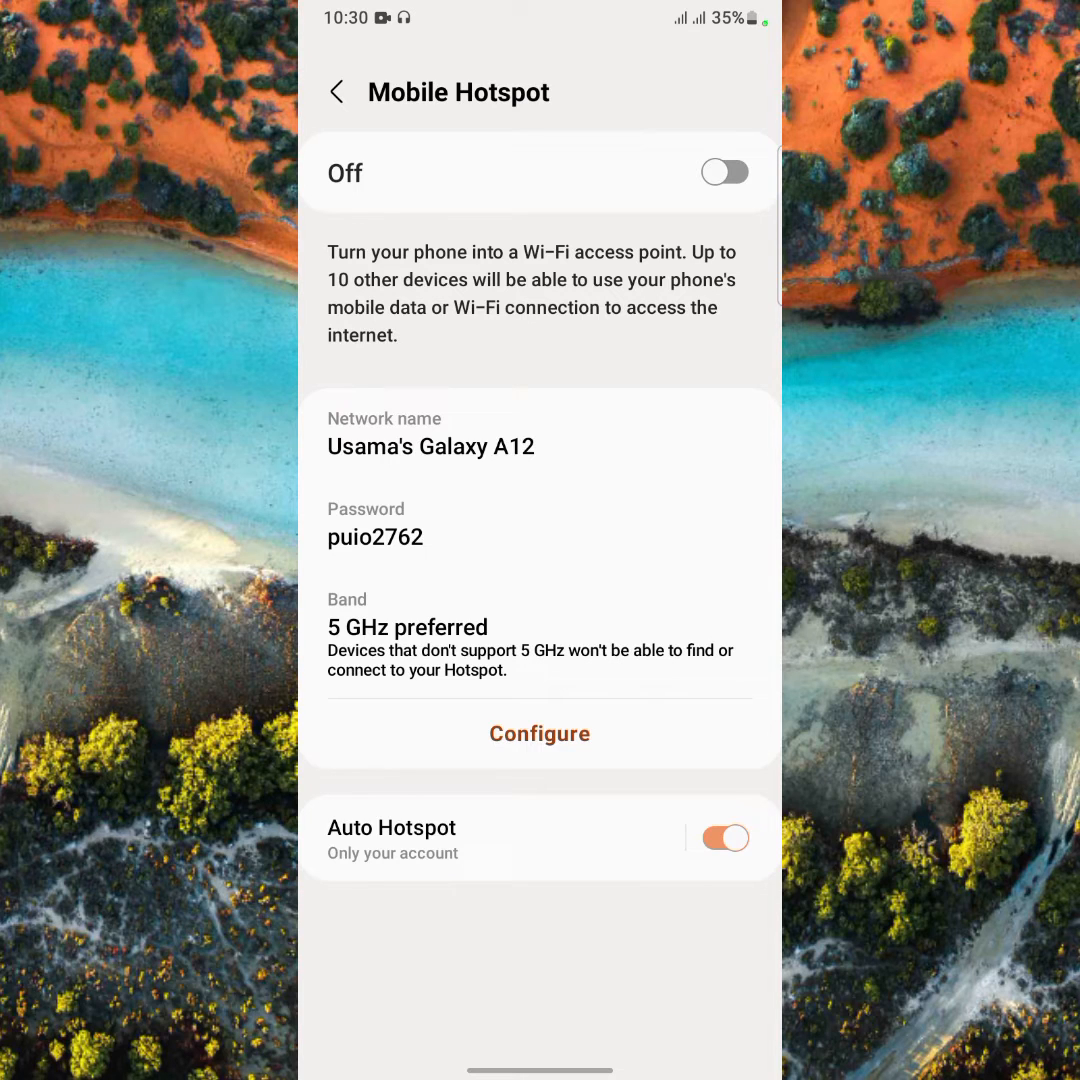
left_click(540, 732)
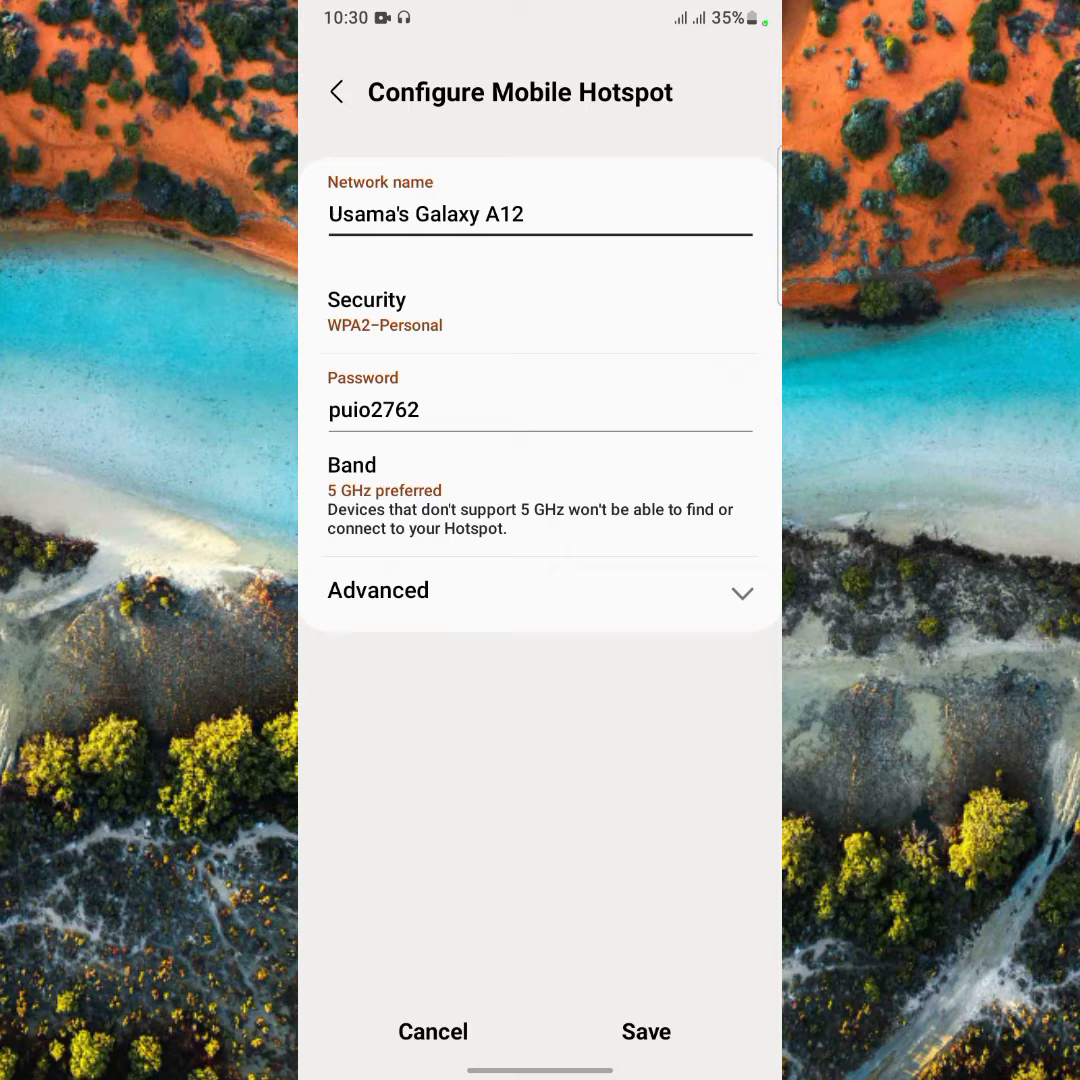
Switch the hotspot band from 5 GHz preferred to 2.4 GHz and pull down the quick panel.
left_click(384, 490)
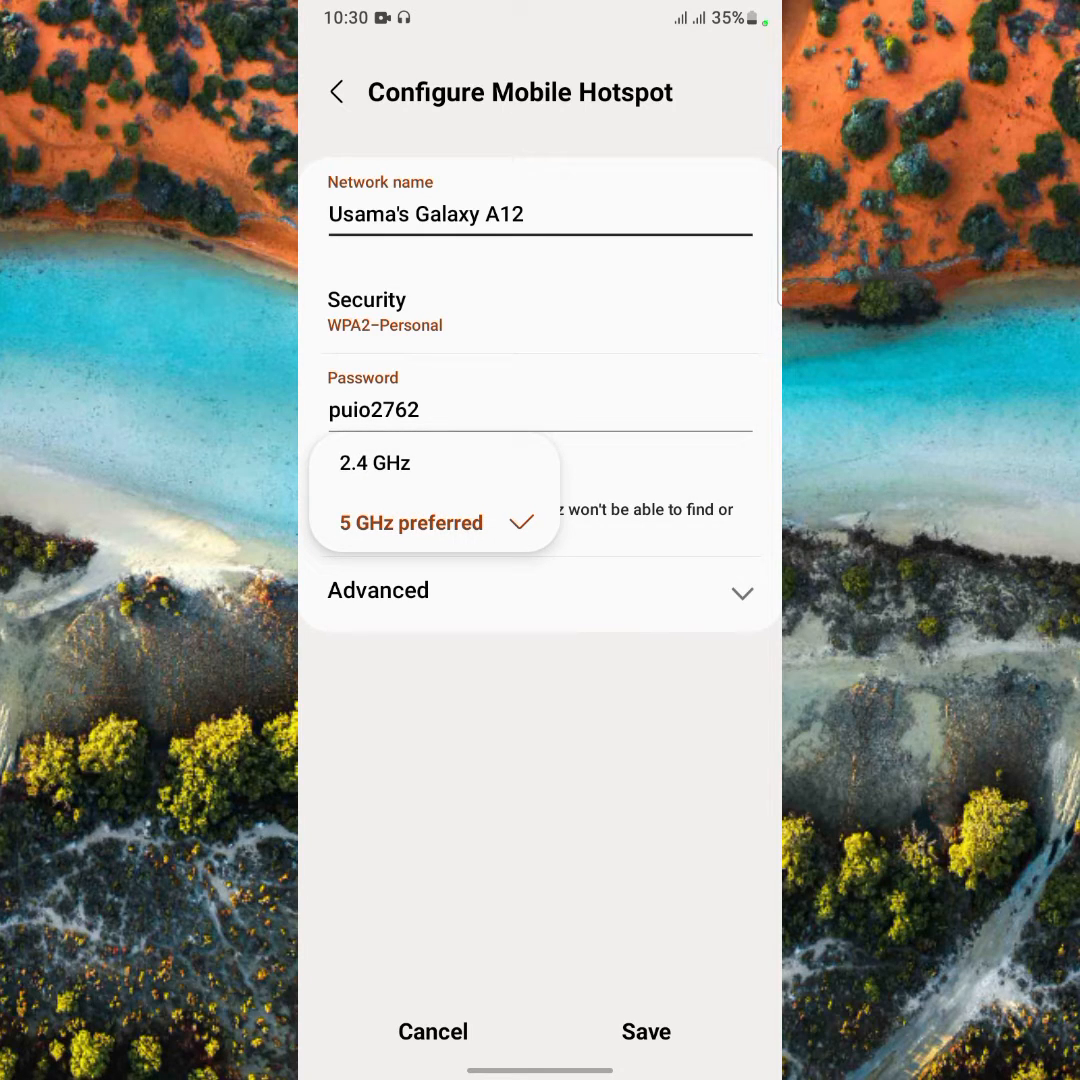
left_click(374, 462)
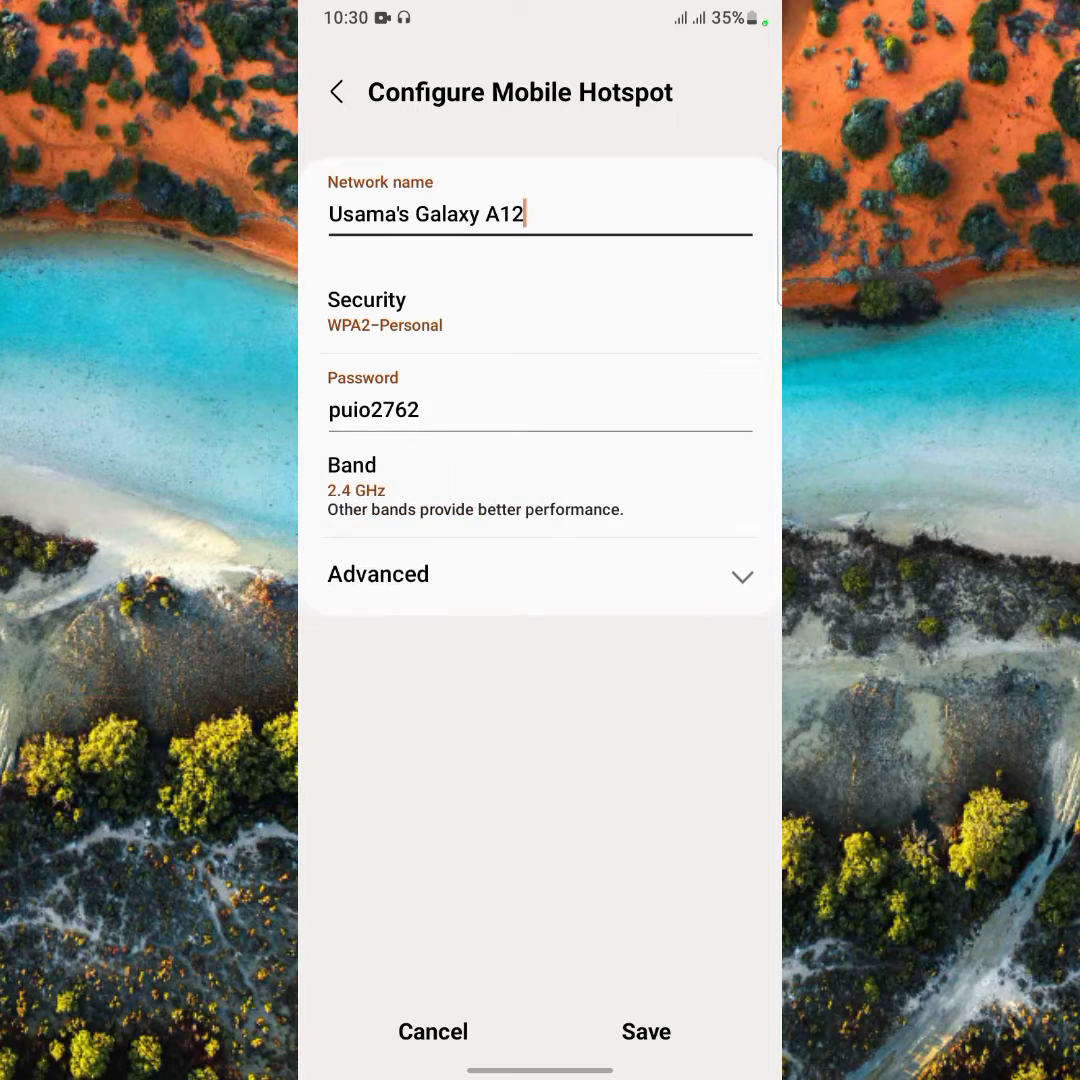
left_click(356, 490)
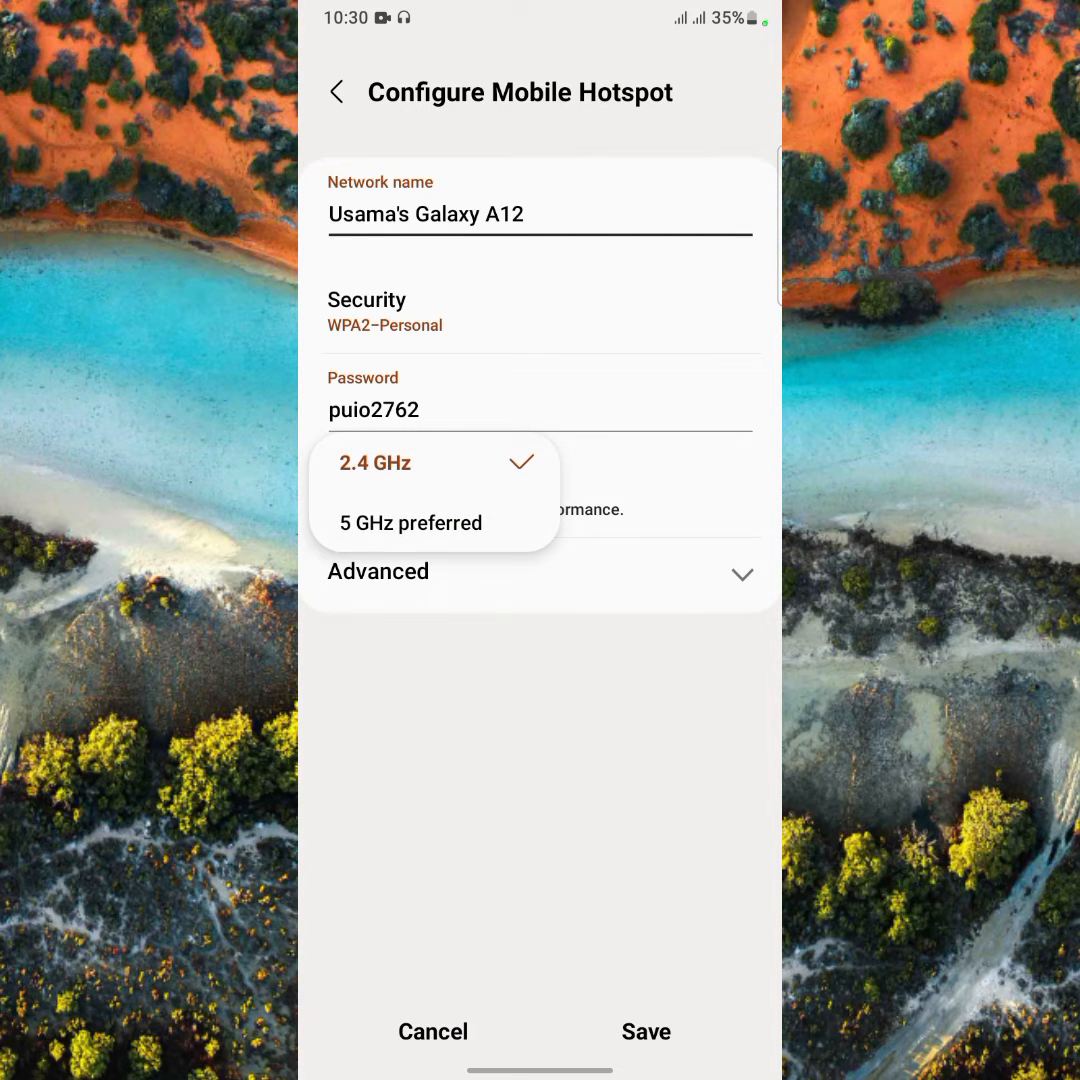
left_click(410, 524)
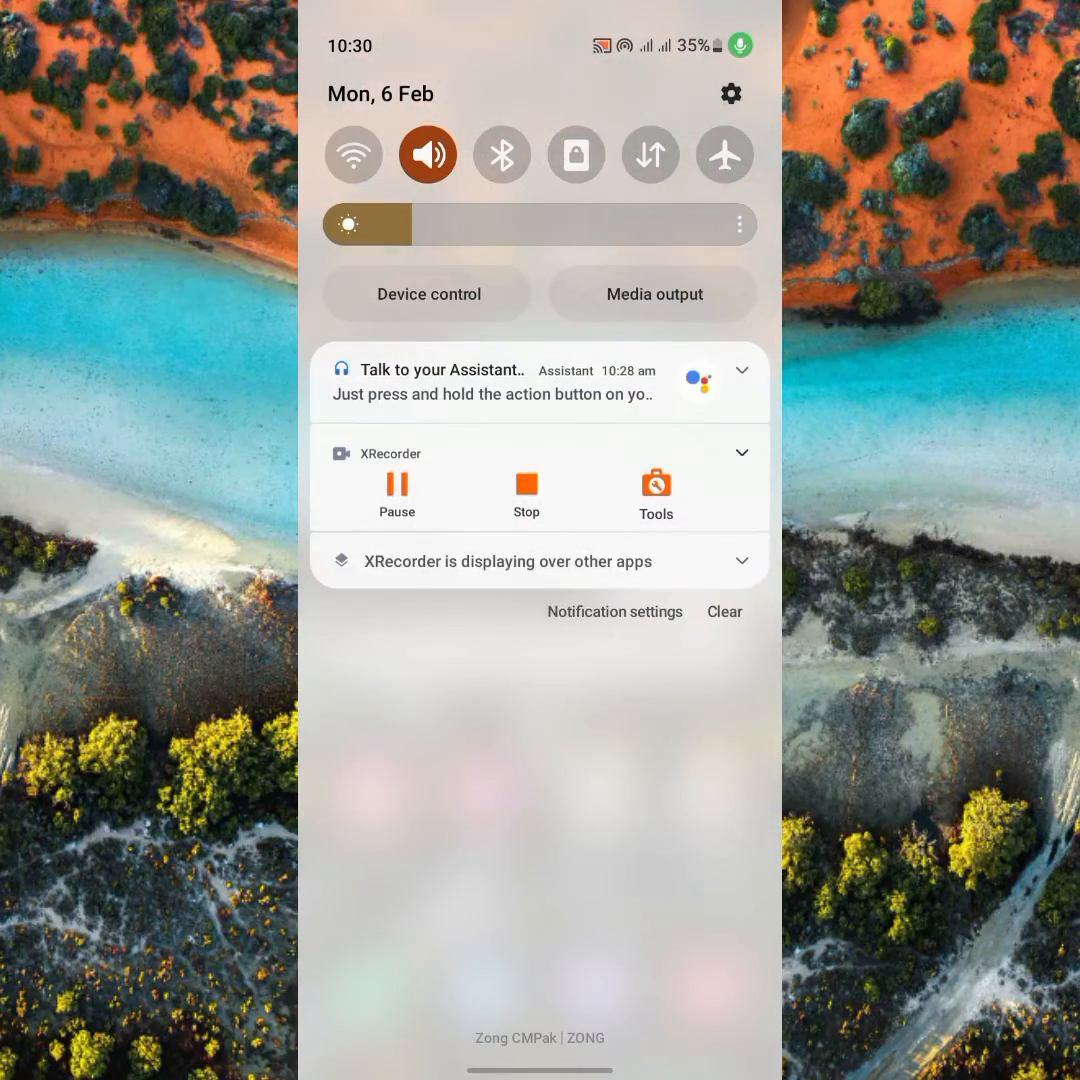
Enter Developer options from the quick panel gear and reach its Networking section.
left_click(730, 92)
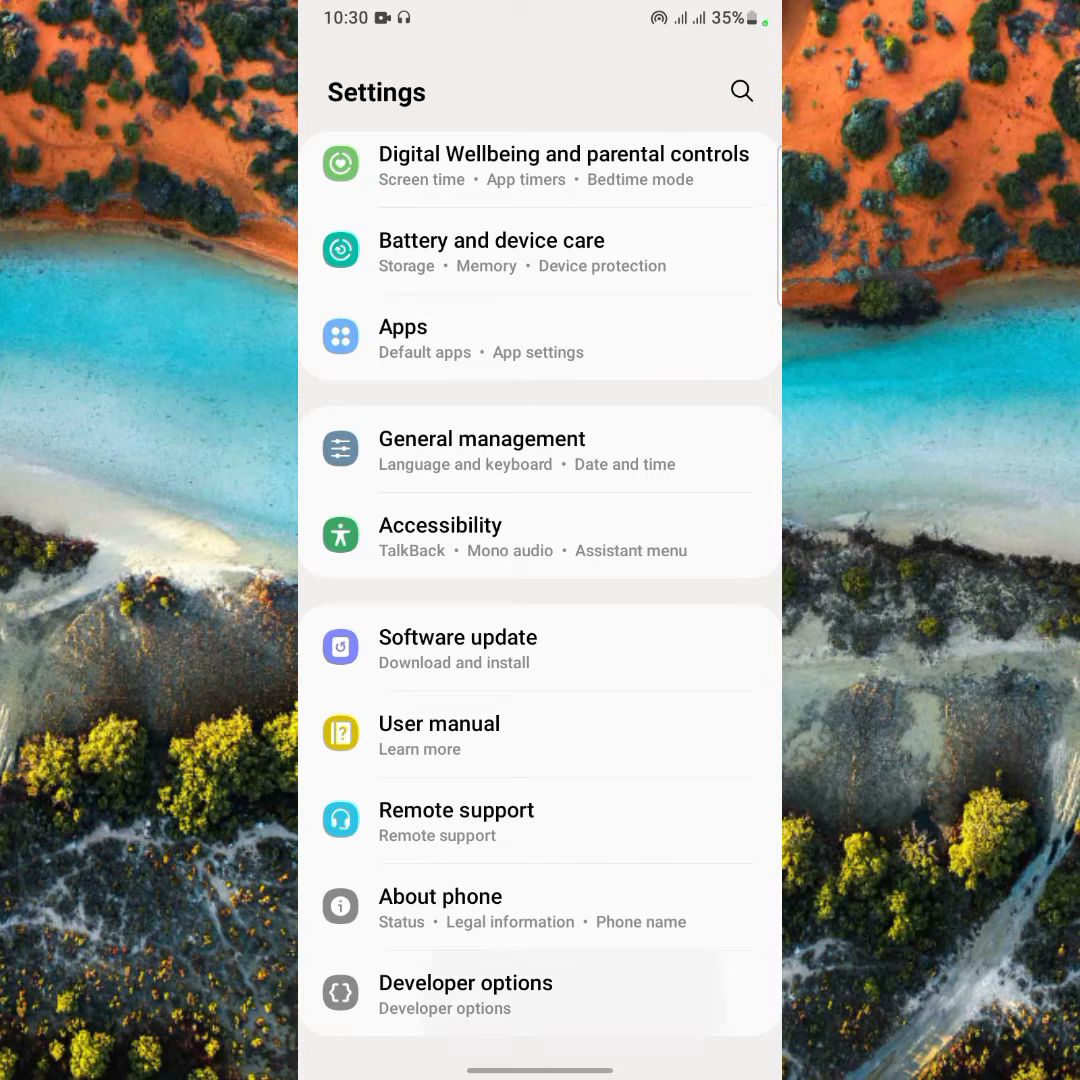
left_click(464, 984)
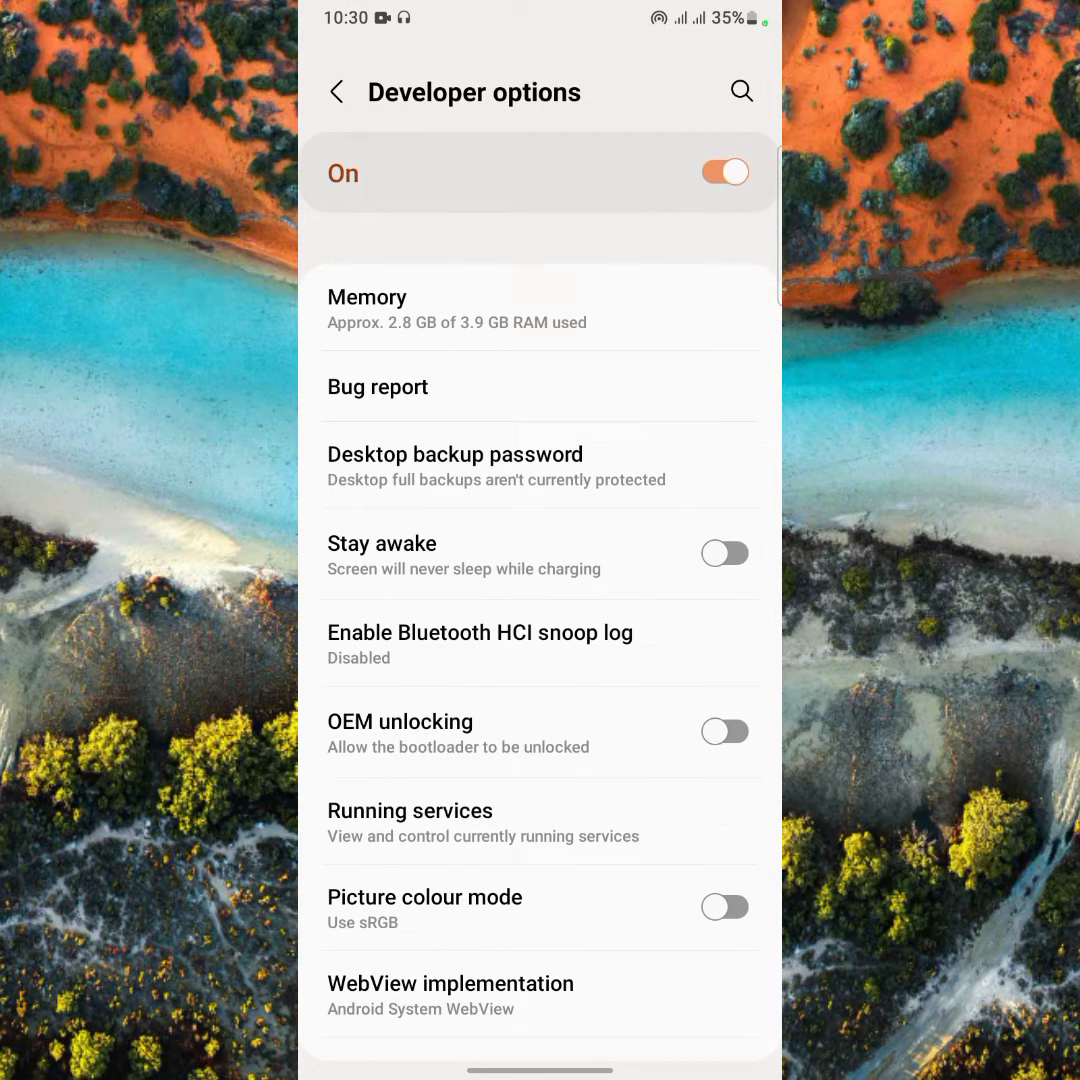
scroll("down", 3)
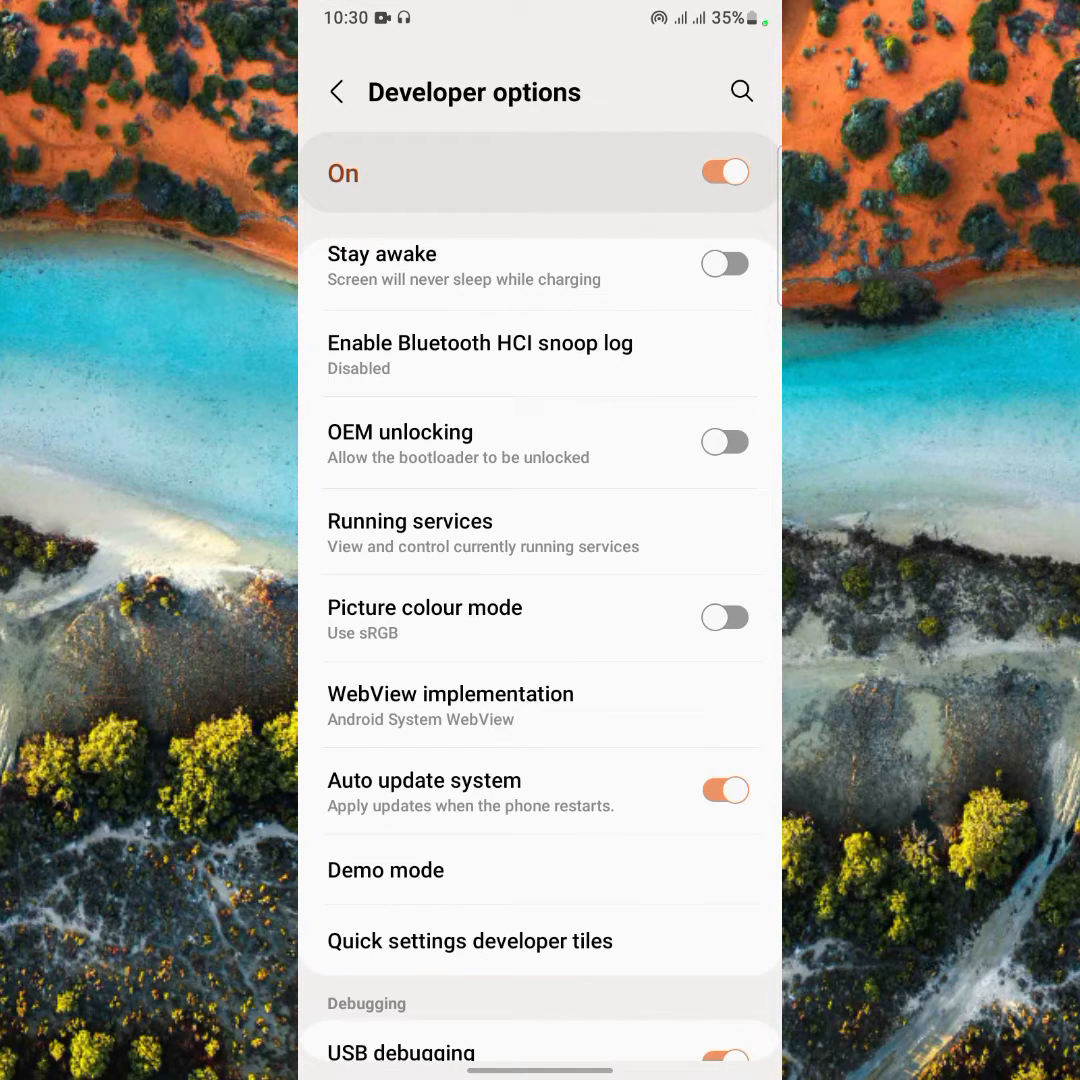
scroll("down", 3)
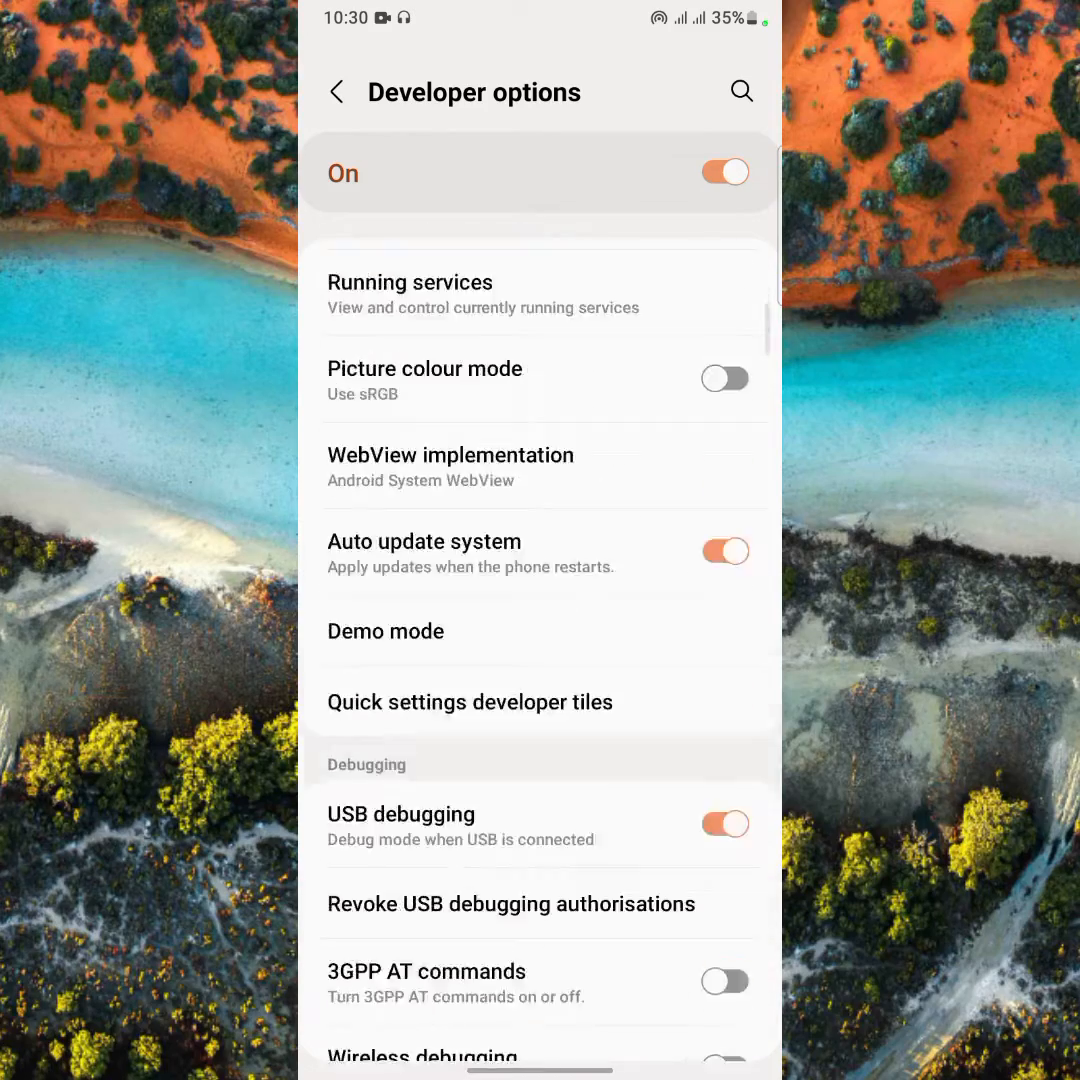
scroll("down", 3)
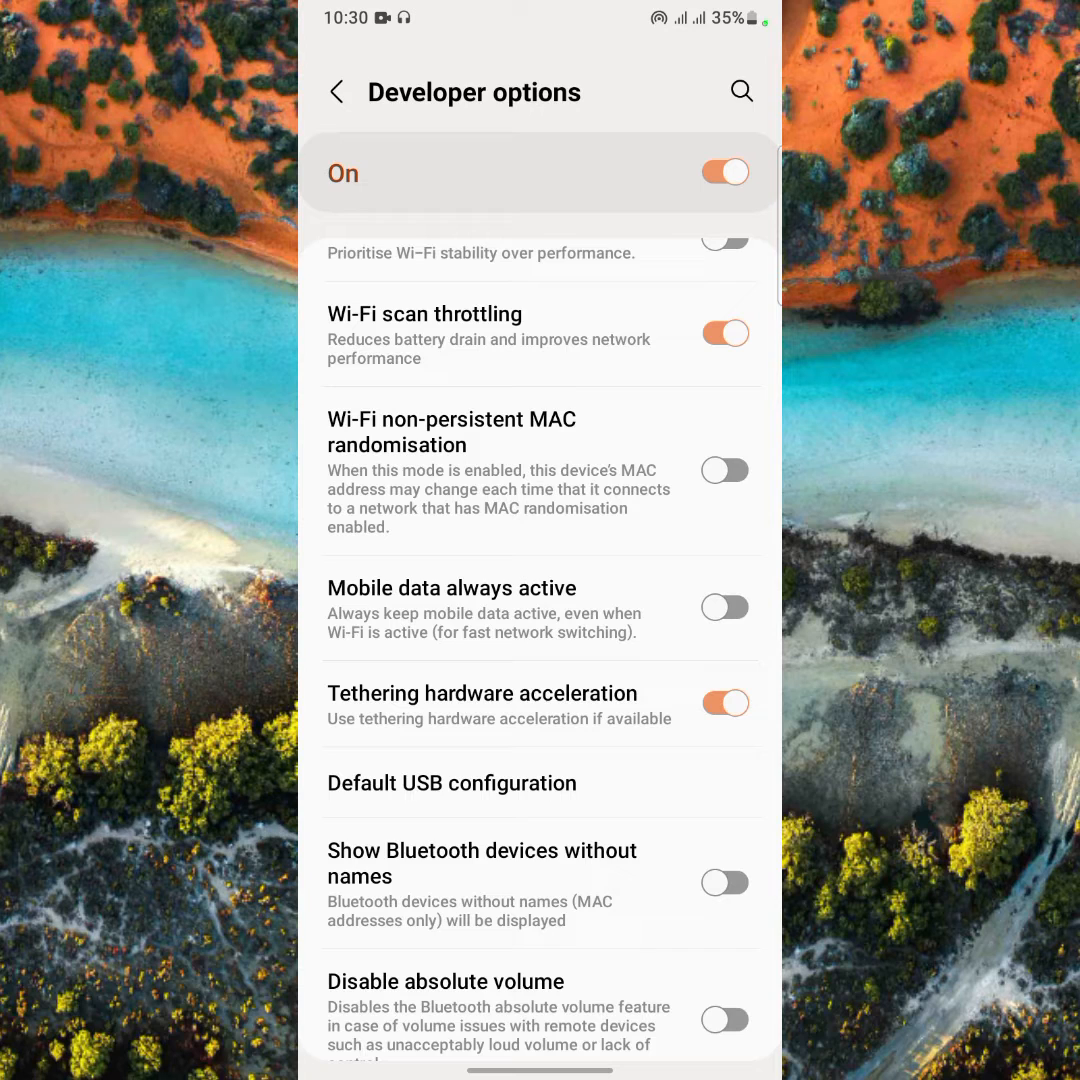
scroll("down", 3)
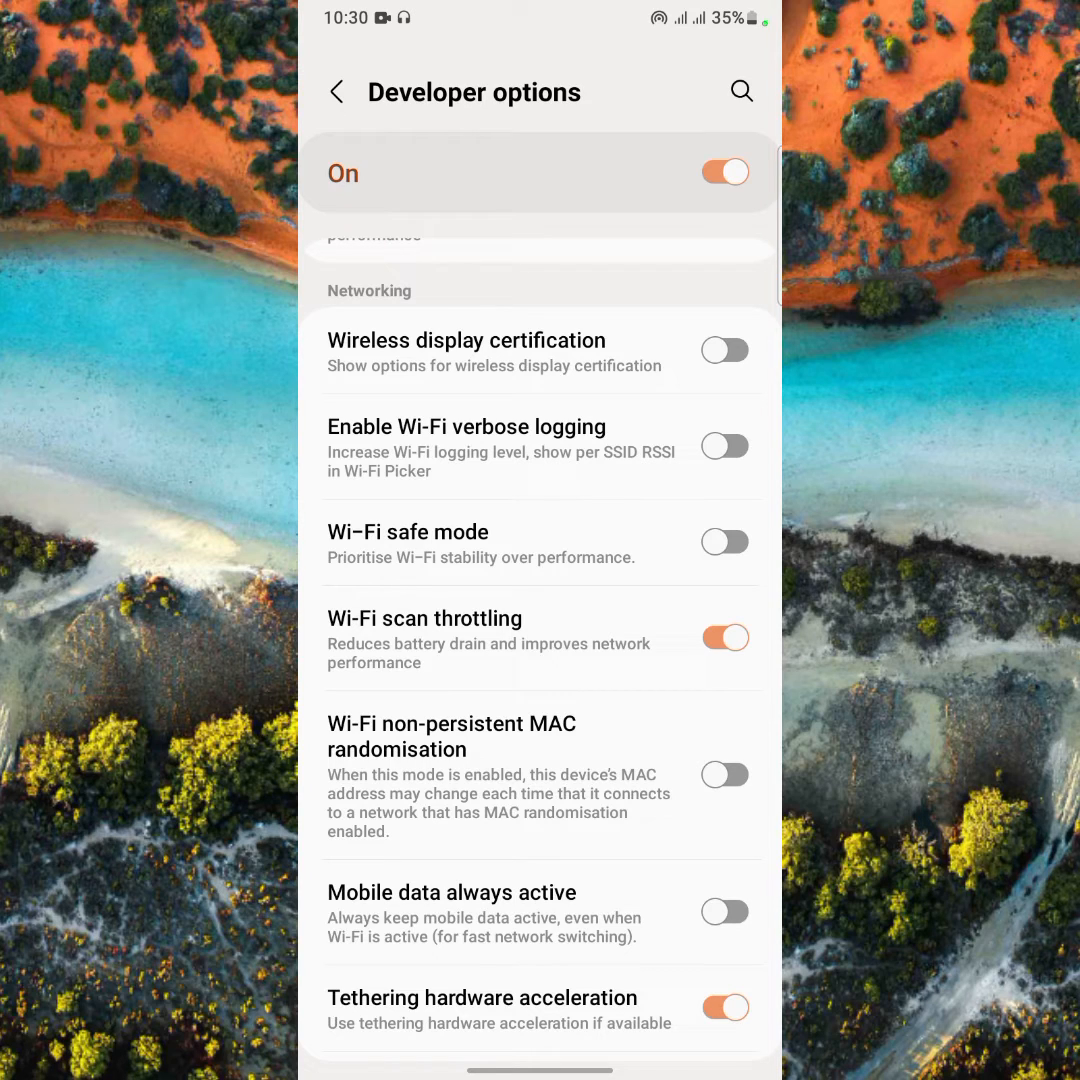
Switch Wi-Fi safe mode on in Developer options and return to the home screen.
left_click(724, 540)
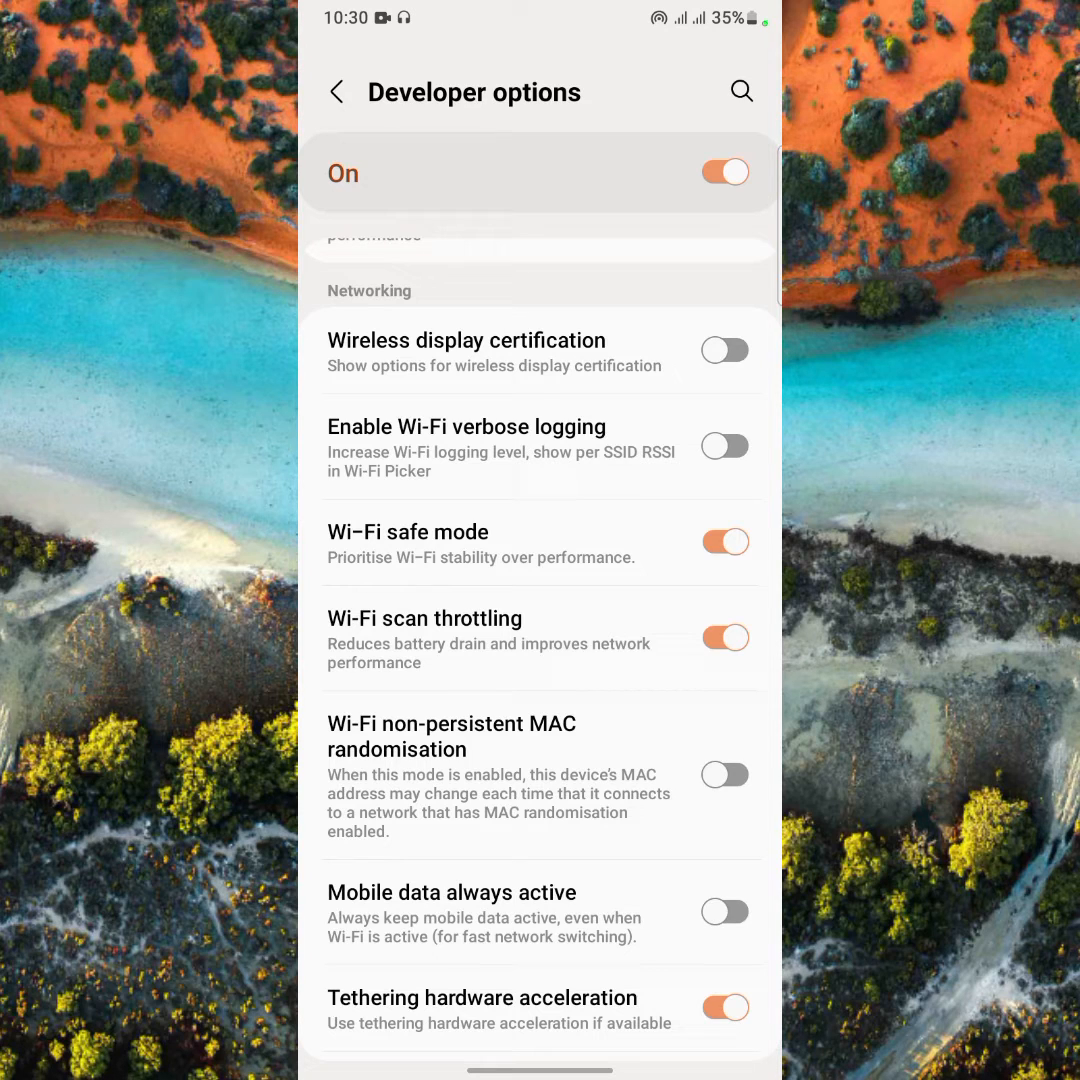
scroll("down", 3)
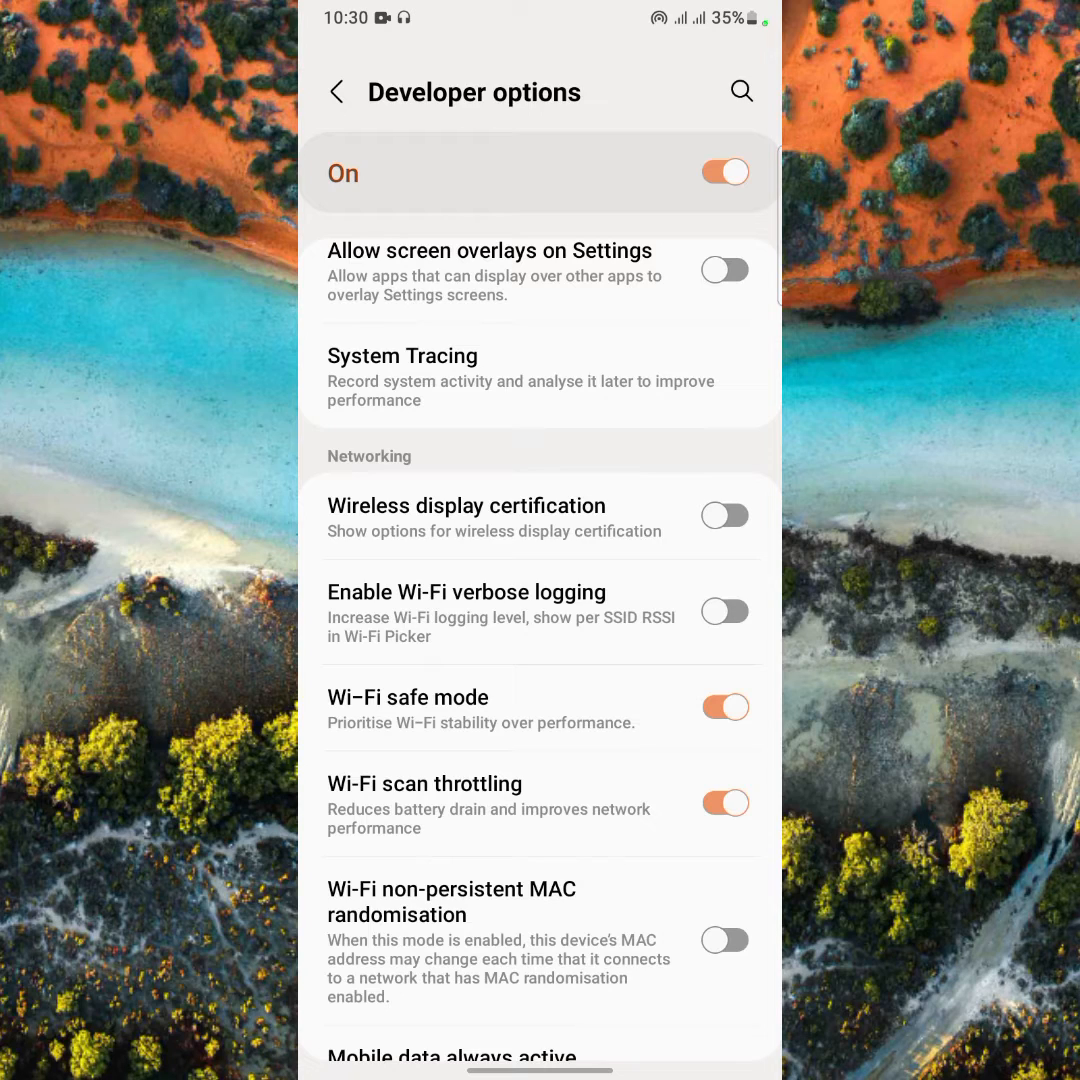
scroll("down", 3)
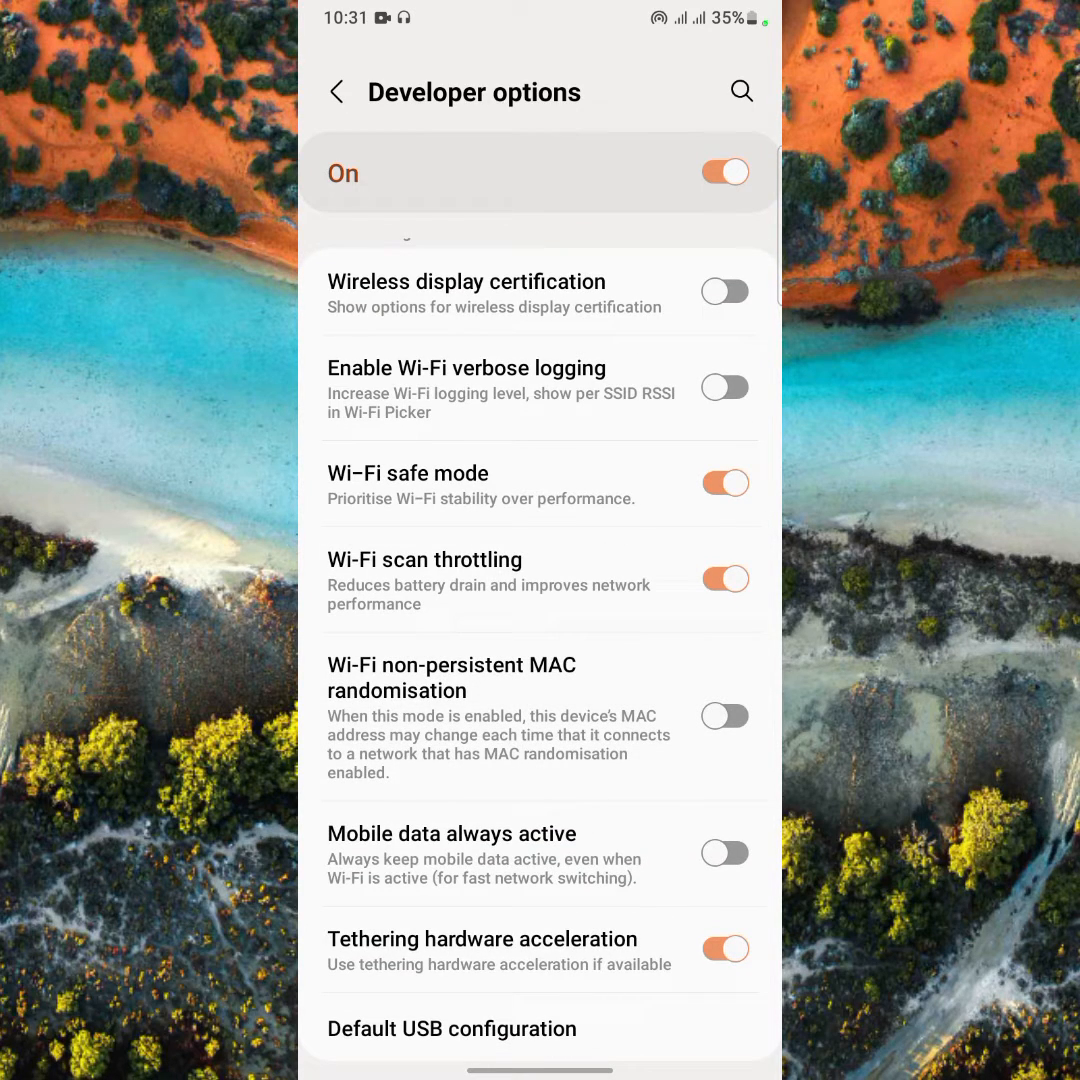
left_click(724, 716)
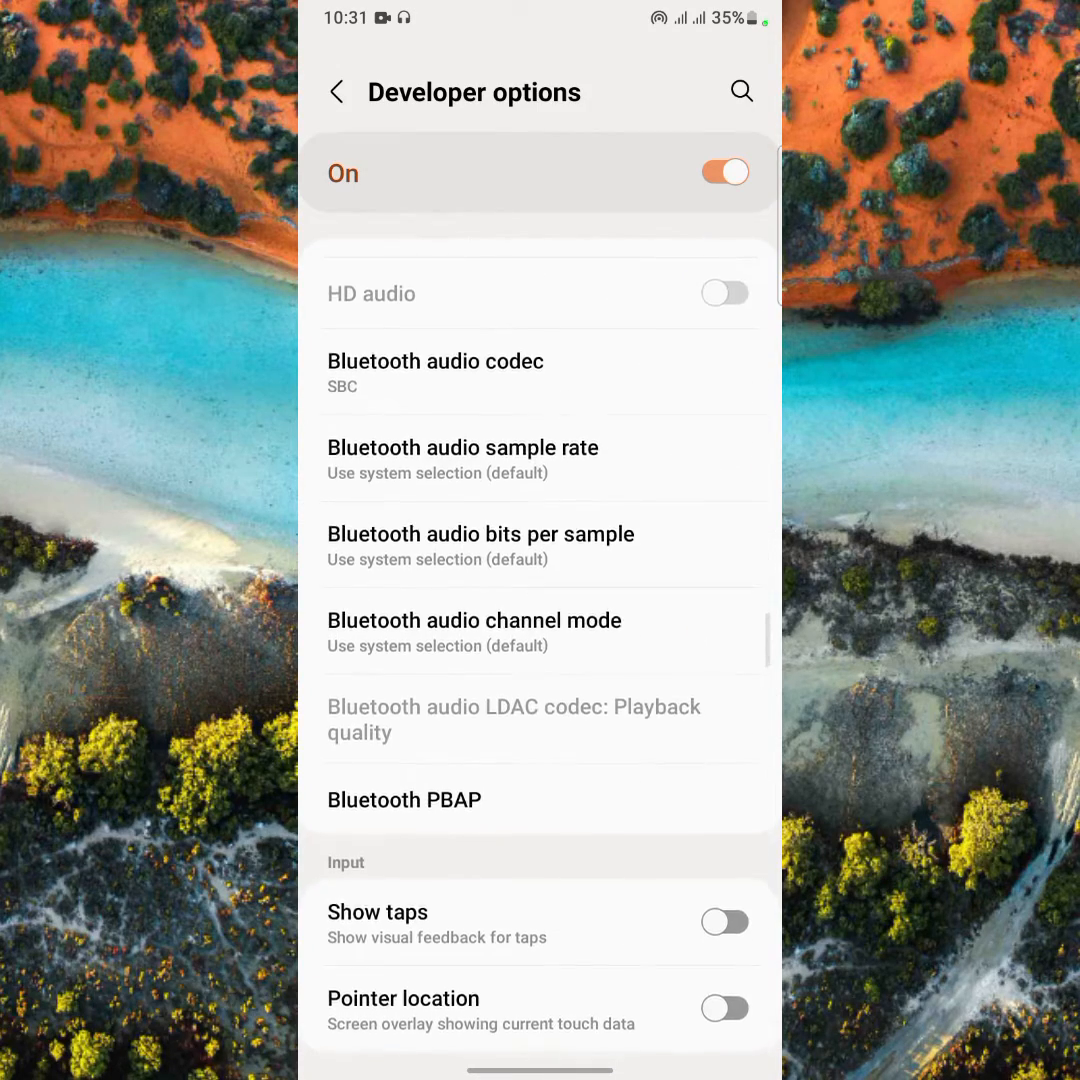
scroll("down", 3)
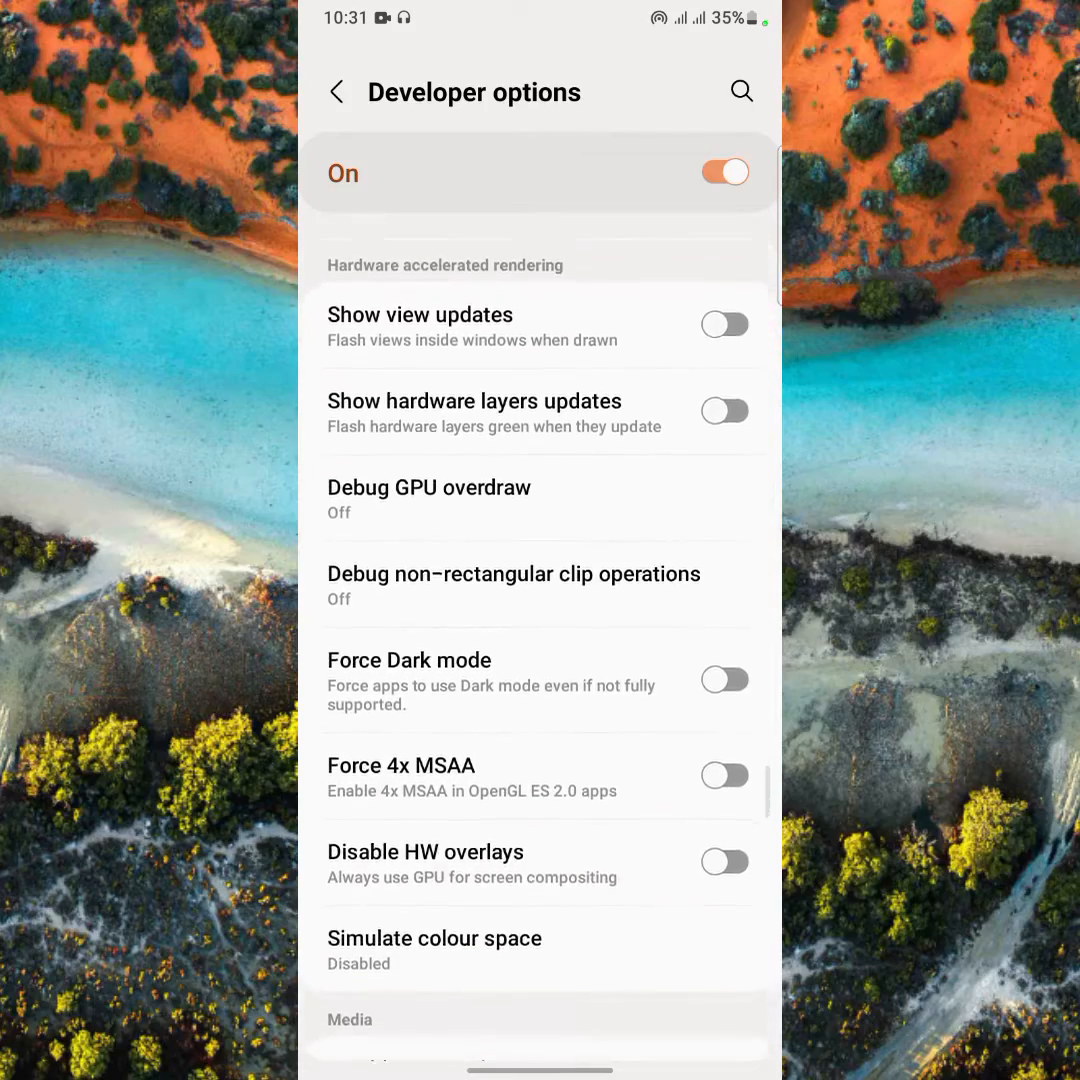
key("HOME")
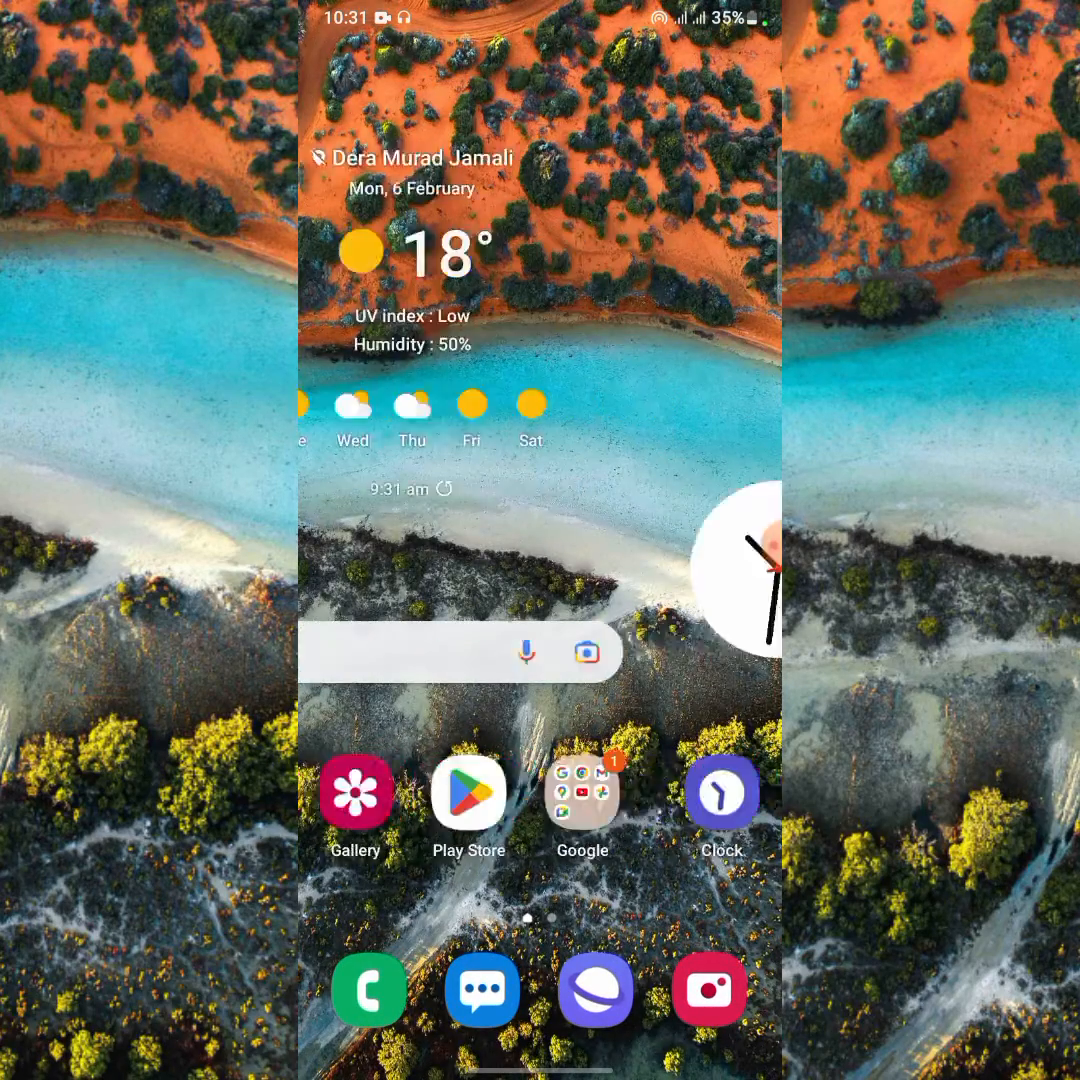